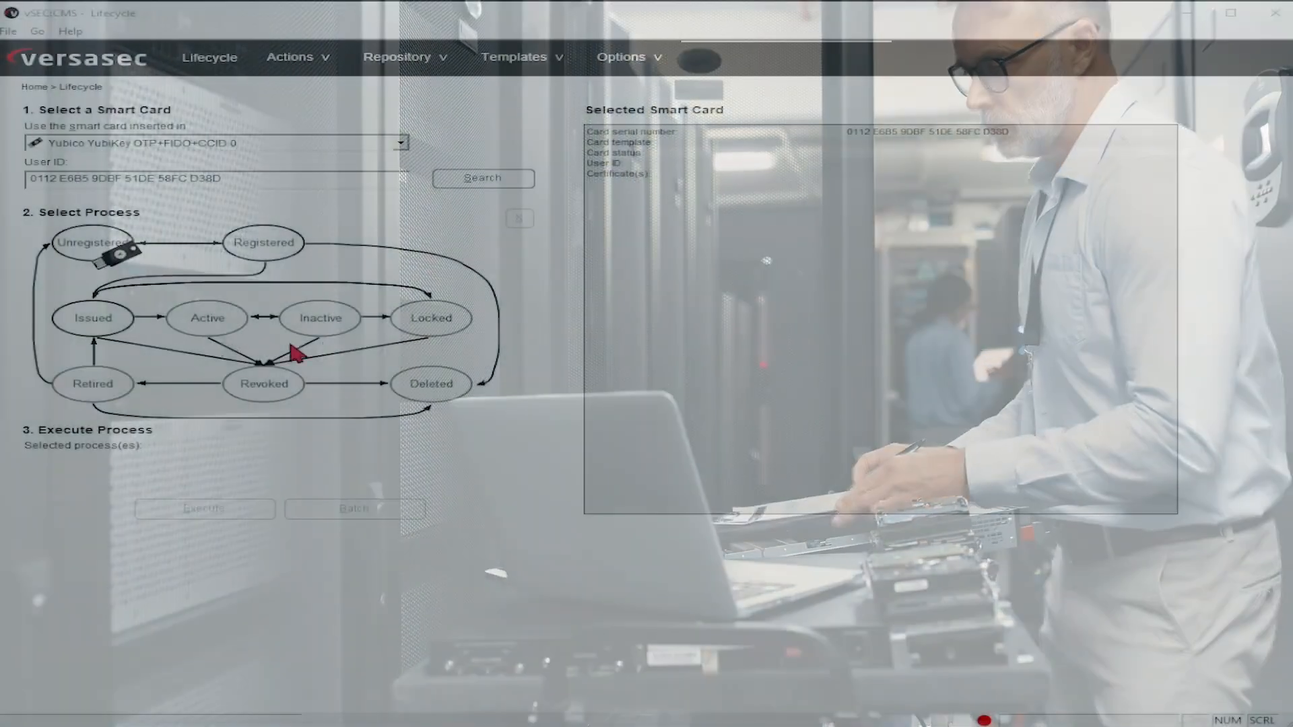
# Execute Register and Issue with the 'User -Yubikey - AAD TAP - Email (PIV)' template.
pyautogui.click(93, 318)
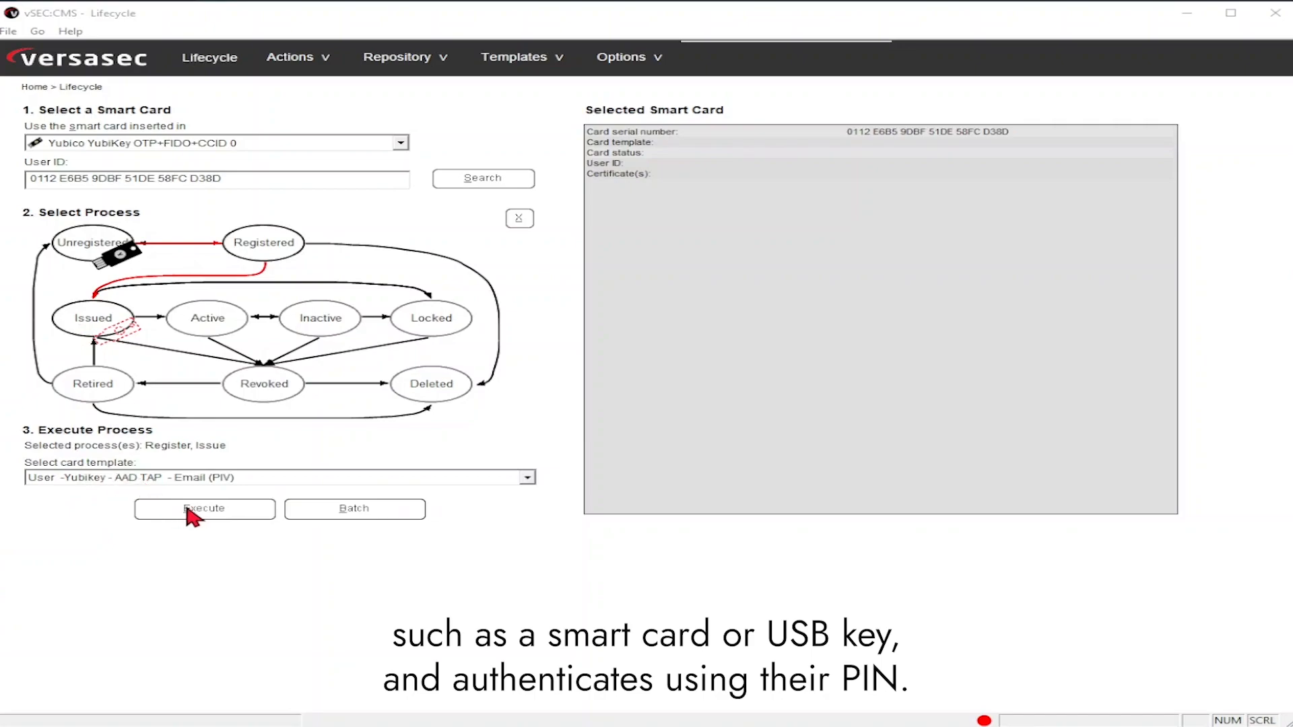
pyautogui.click(203, 508)
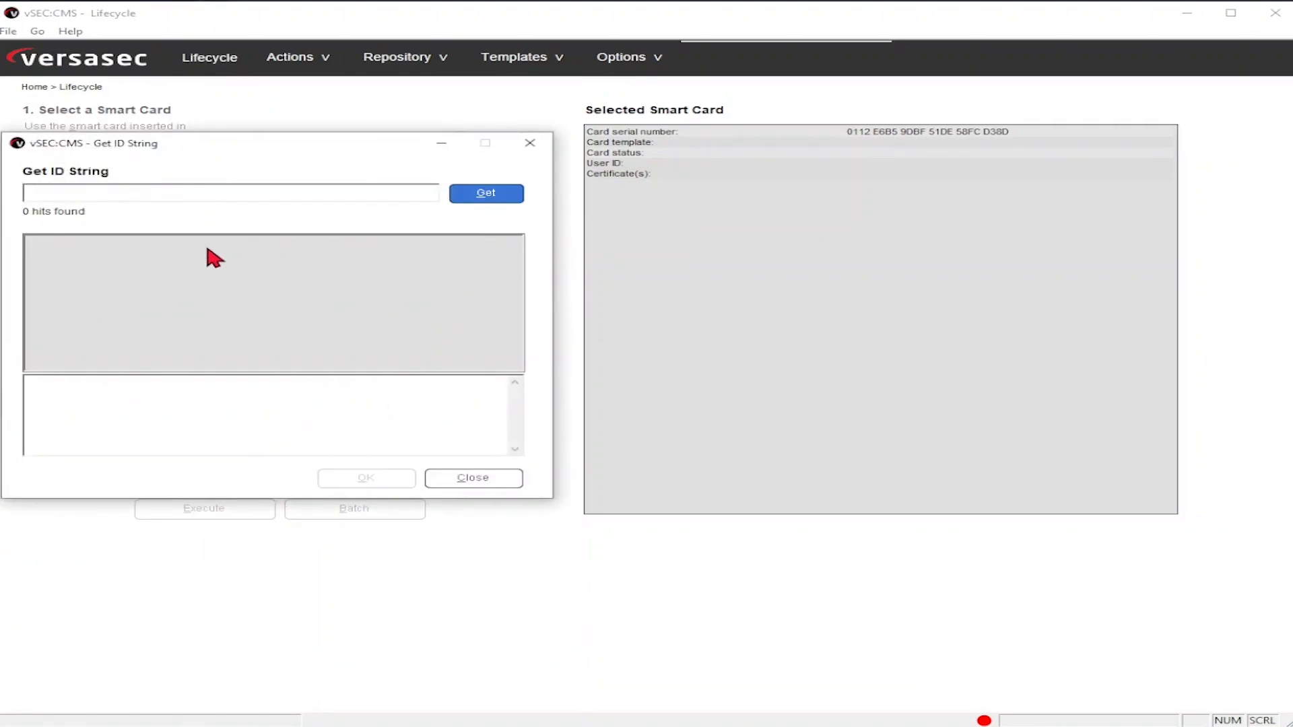
# Assign the YubiKey to AAD User from the directory lookup and acknowledge the successful issuance.
pyautogui.click(486, 193)
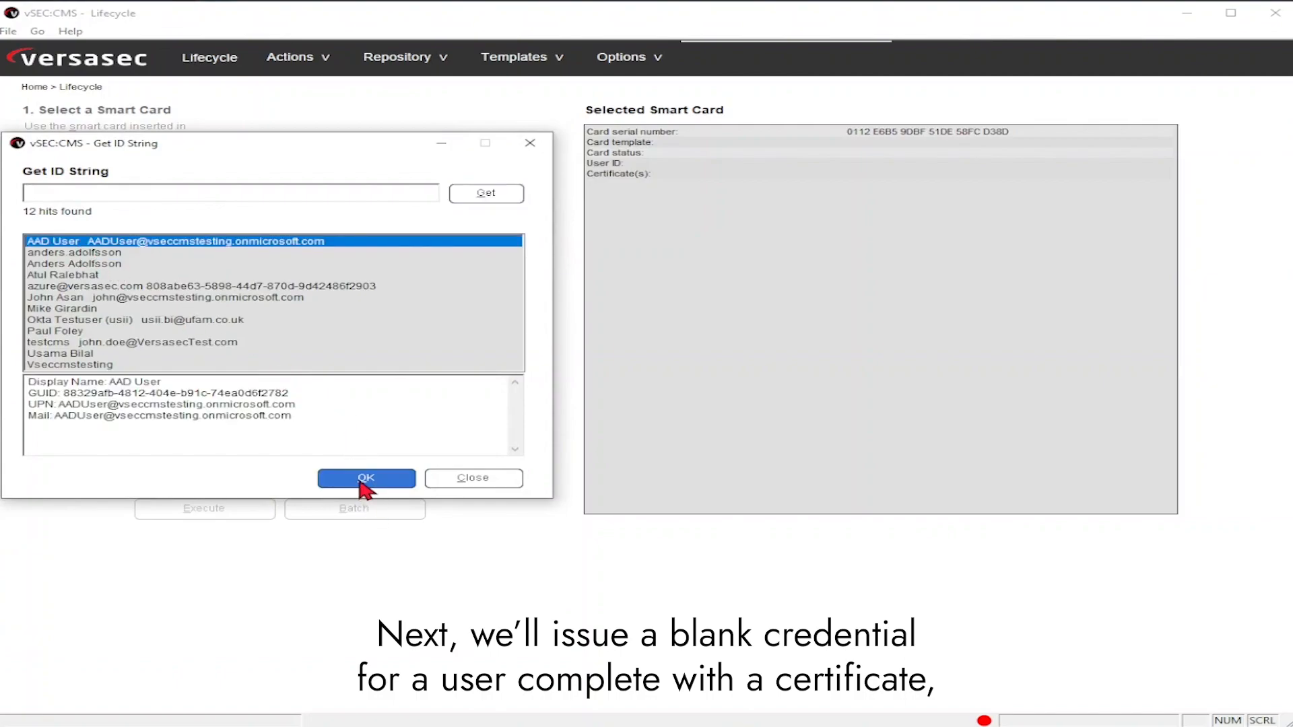
pyautogui.click(366, 478)
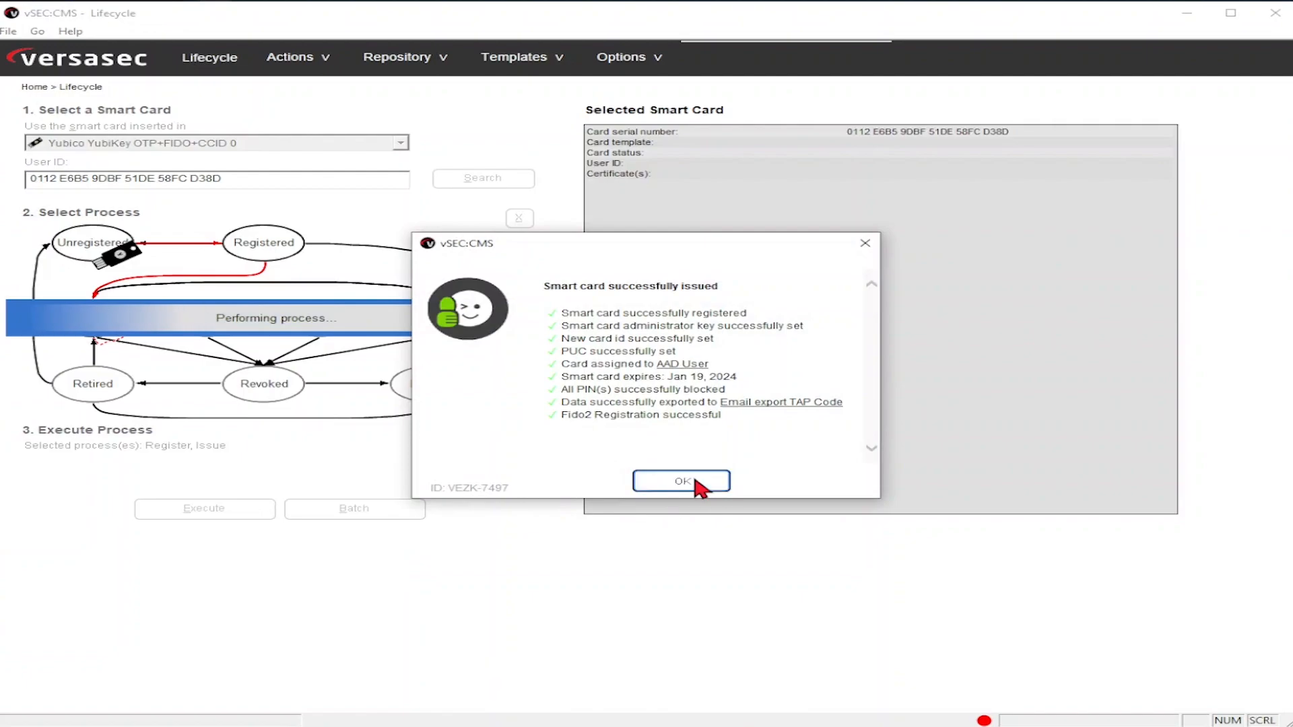
pyautogui.click(681, 481)
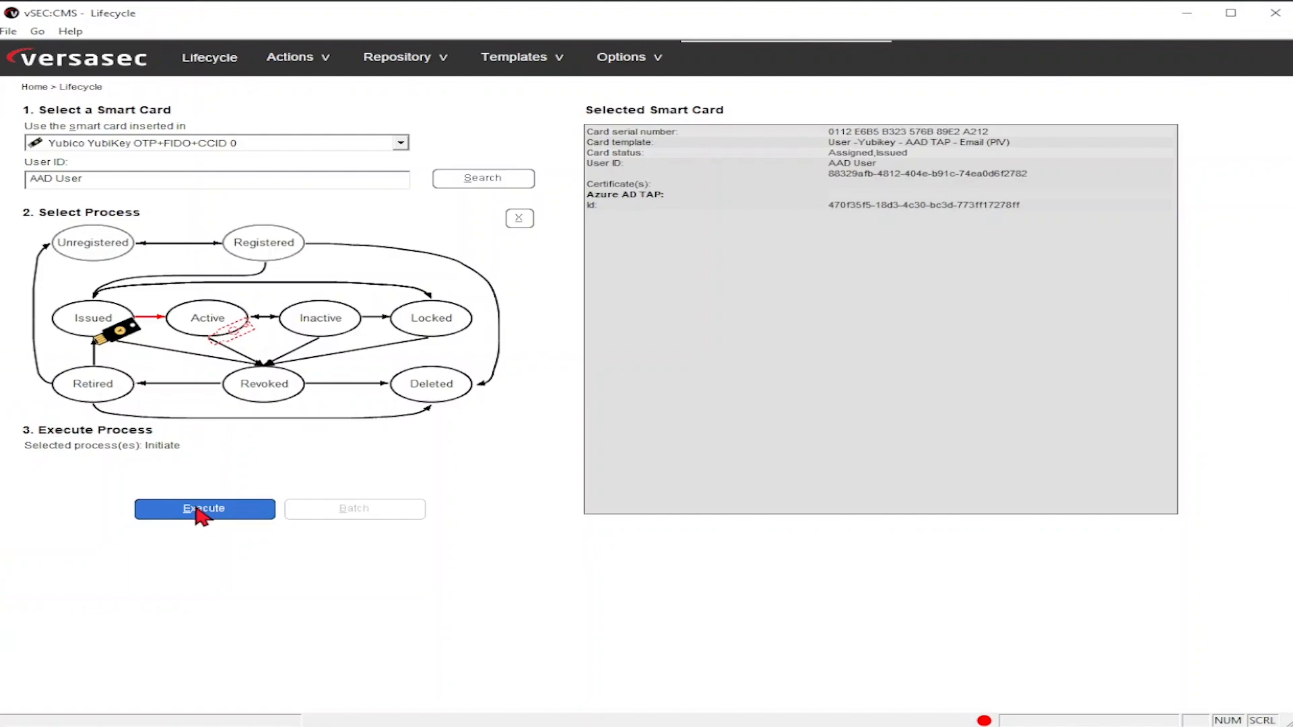
# Initiate the card for AAD User, entering and confirming a new user PIN.
pyautogui.click(203, 509)
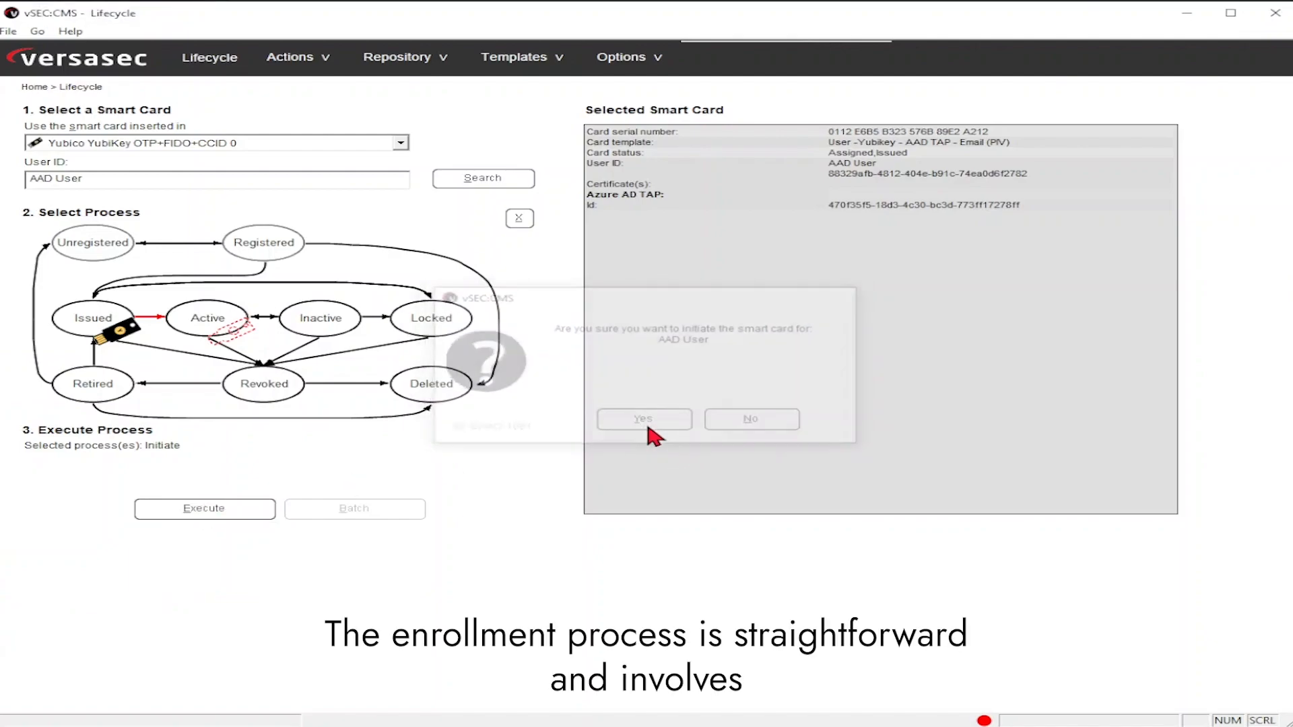
pyautogui.click(642, 419)
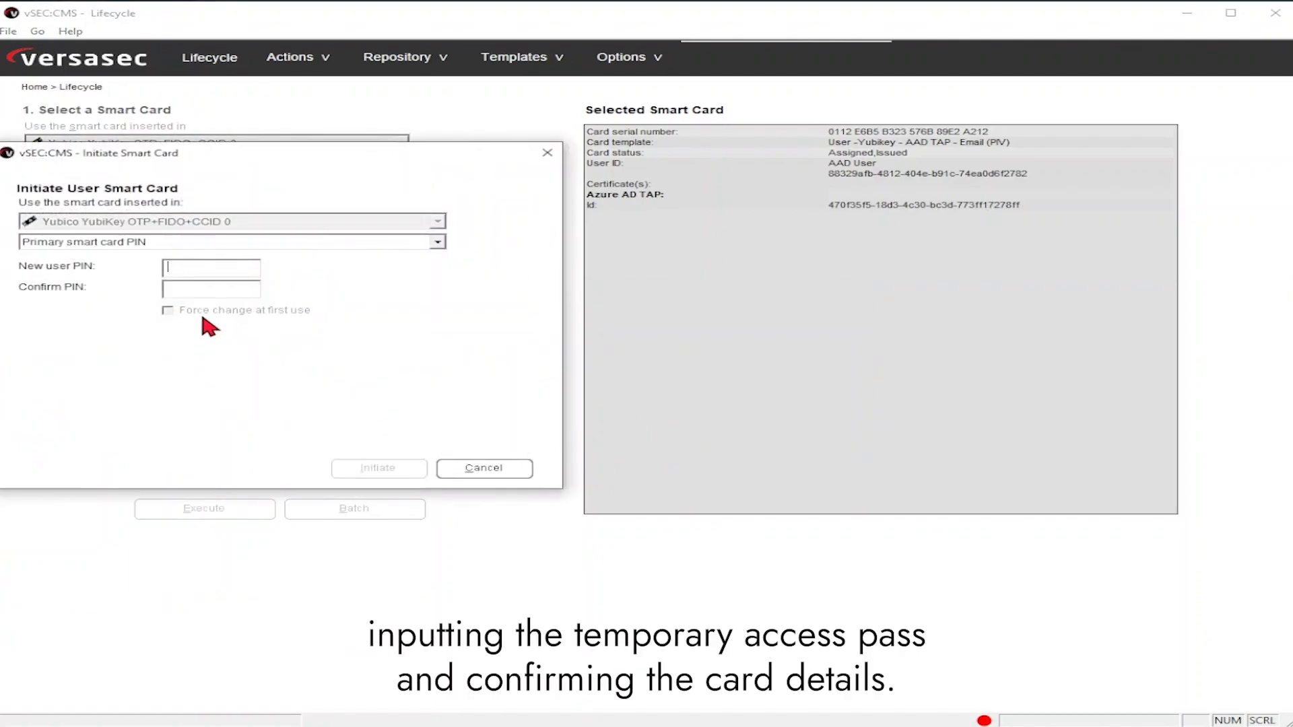
pyautogui.write('***')
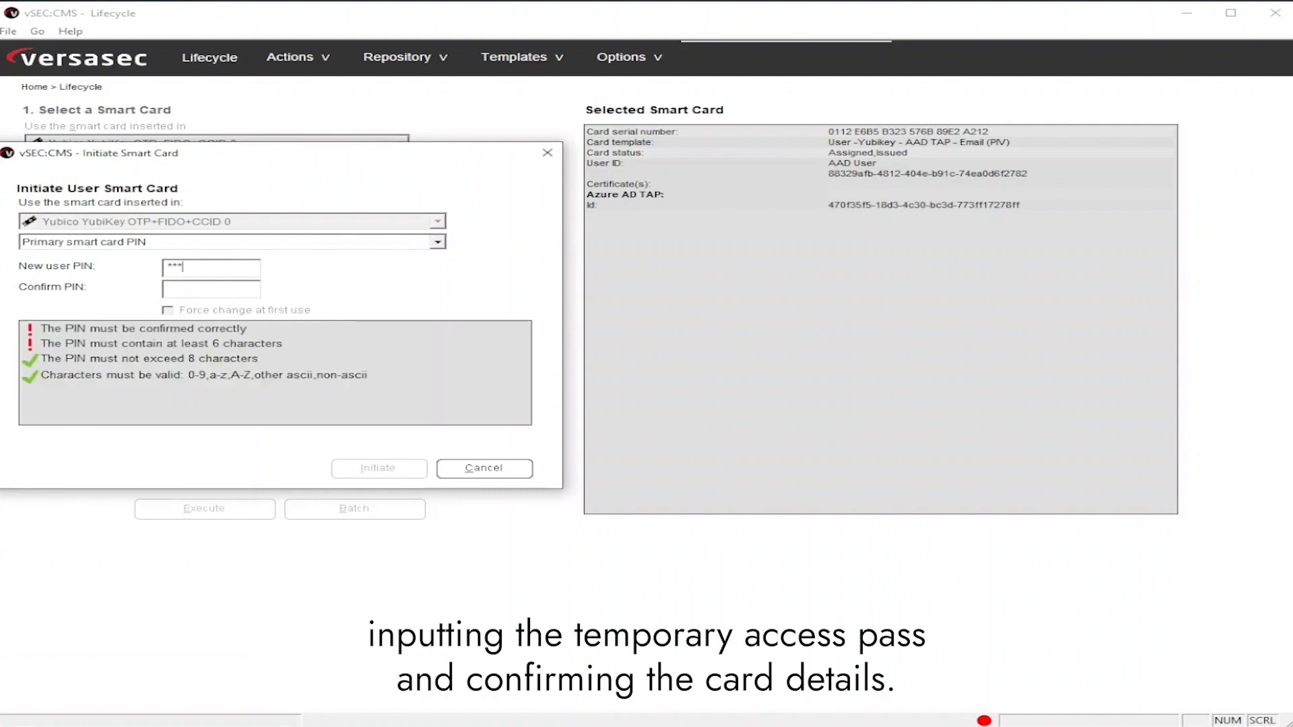
pyautogui.write('******')
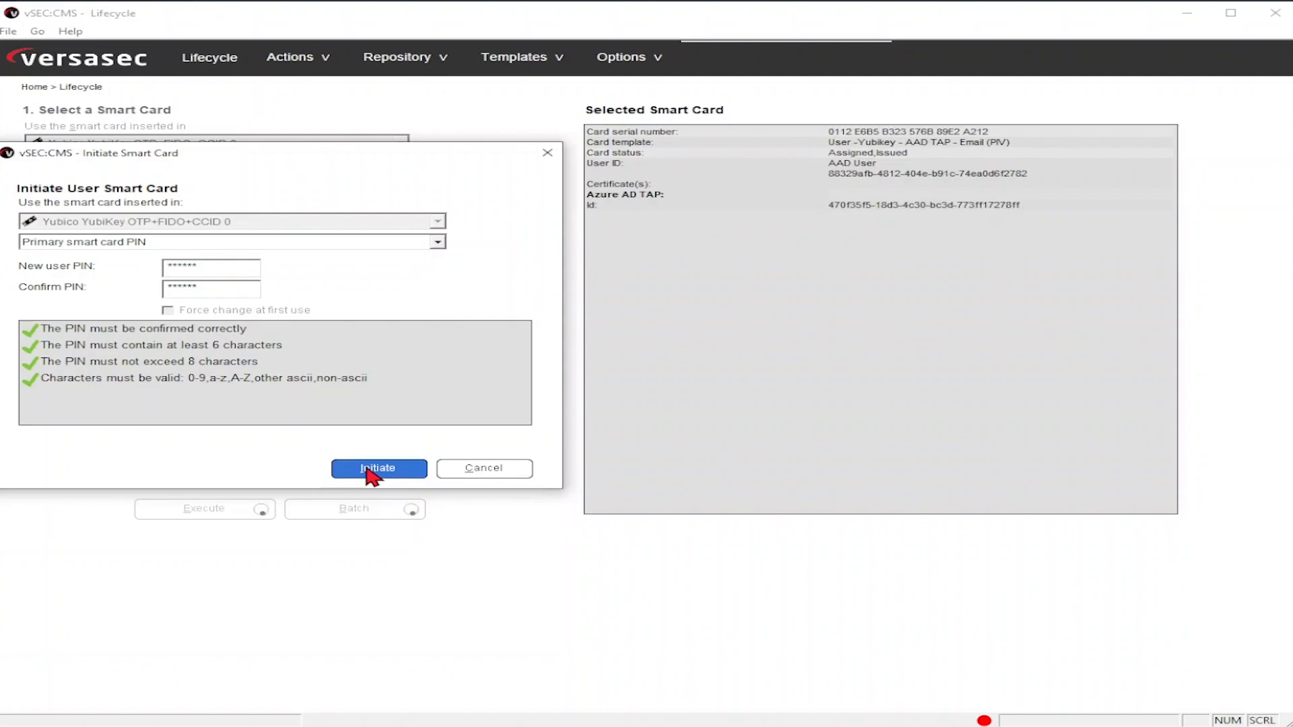
pyautogui.click(378, 468)
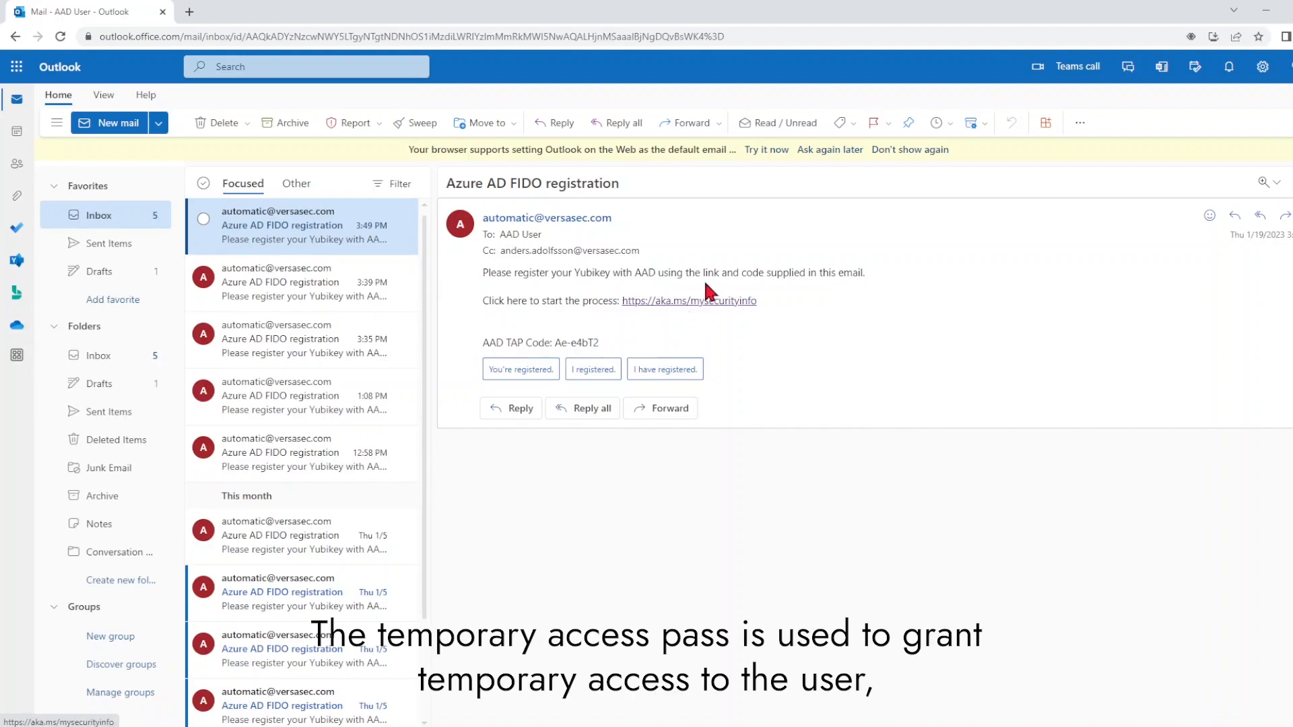
# Sign in as AAD User via the aka.ms/mysecurityinfo link using the temporary access pass.
pyautogui.click(688, 301)
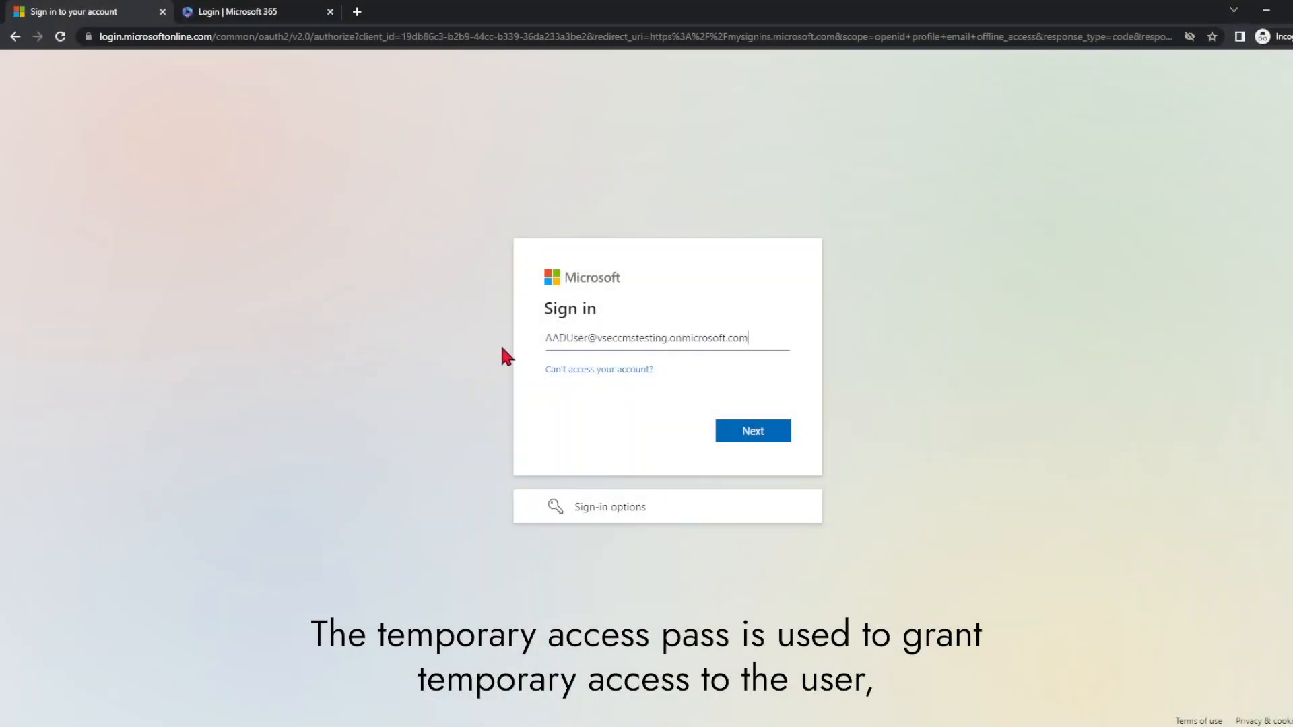
pyautogui.click(751, 431)
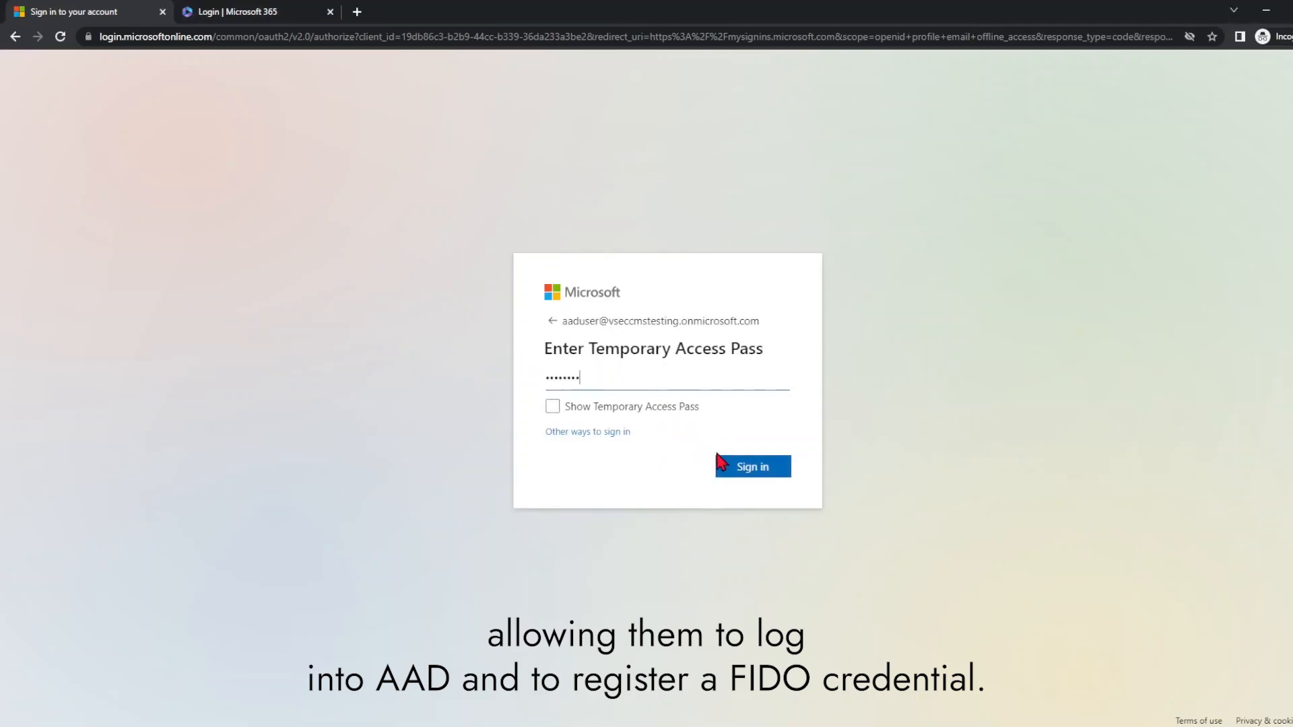
pyautogui.click(751, 468)
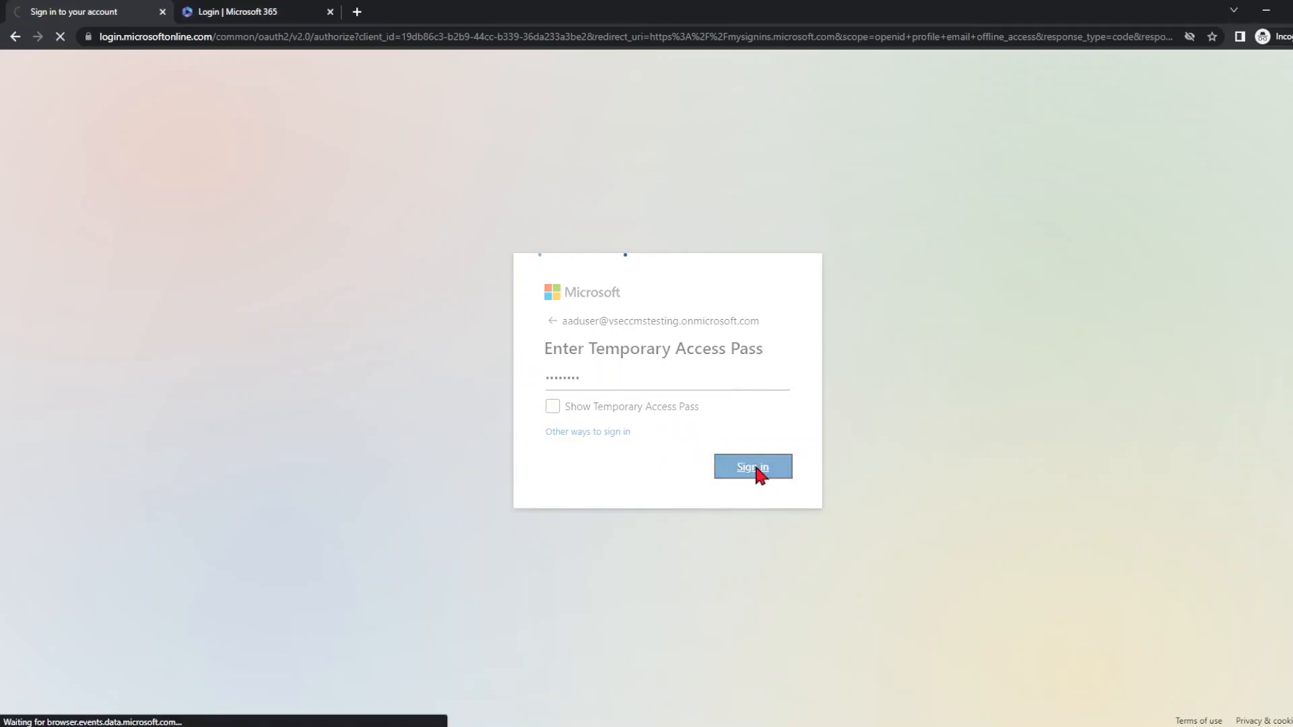
pyautogui.click(752, 467)
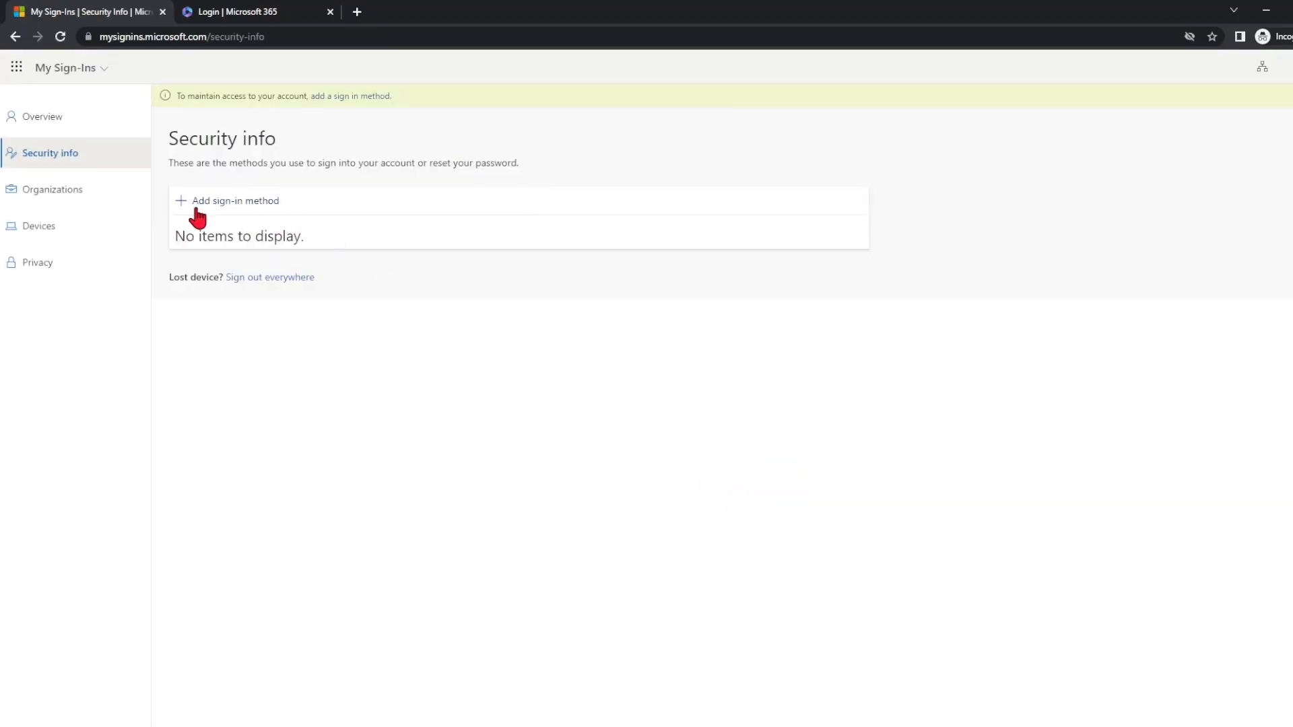
# Add Security key as a sign-in method, completing setup with the key's PIN.
pyautogui.click(234, 201)
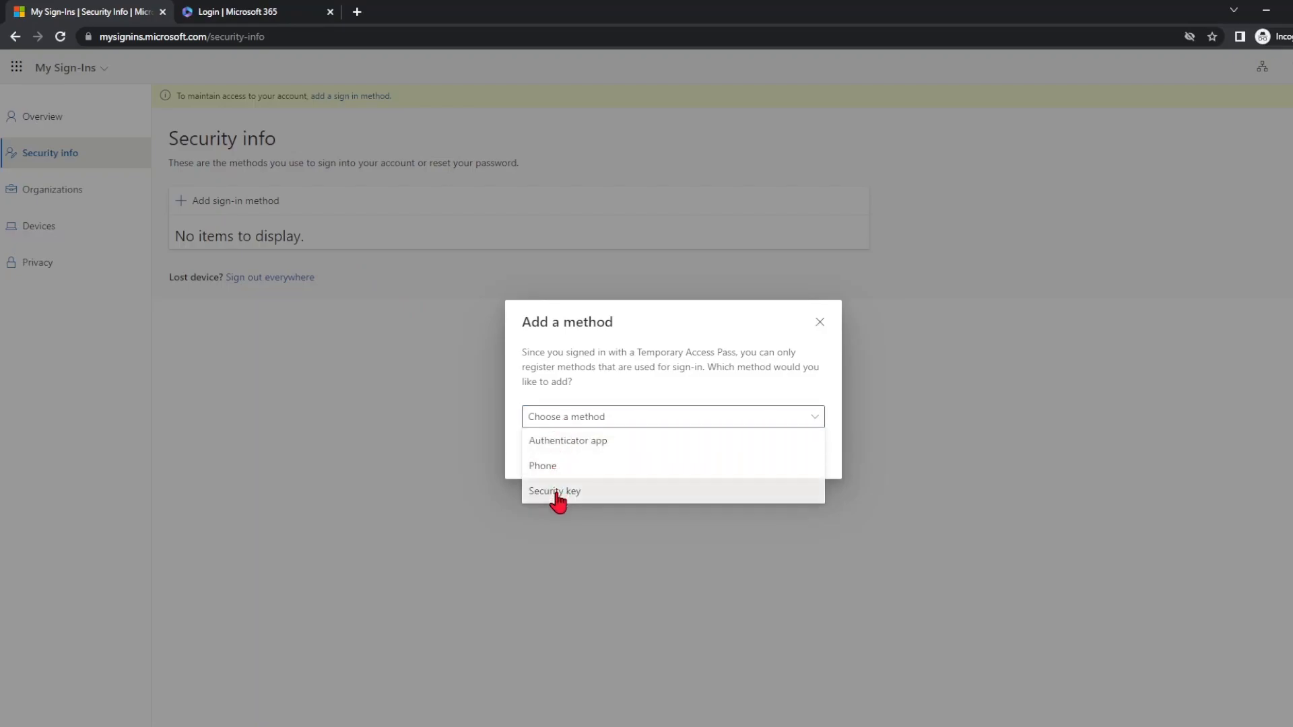
pyautogui.click(553, 490)
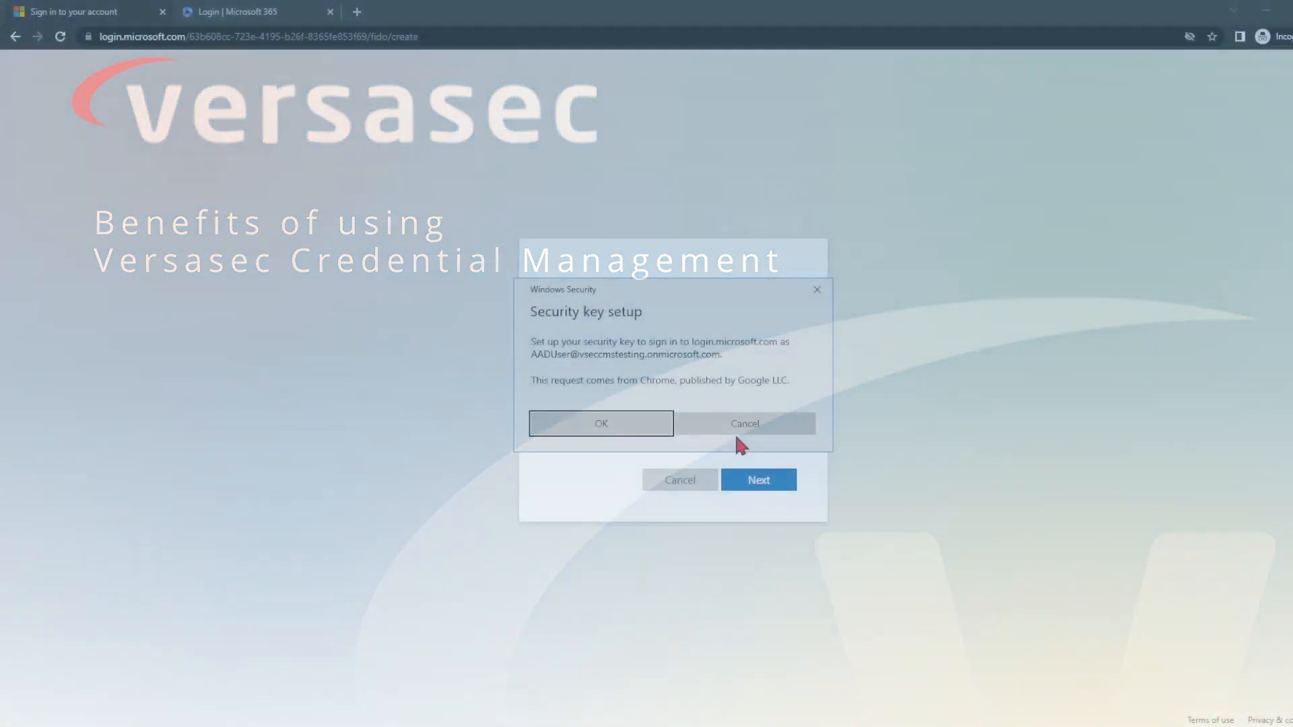
pyautogui.click(600, 422)
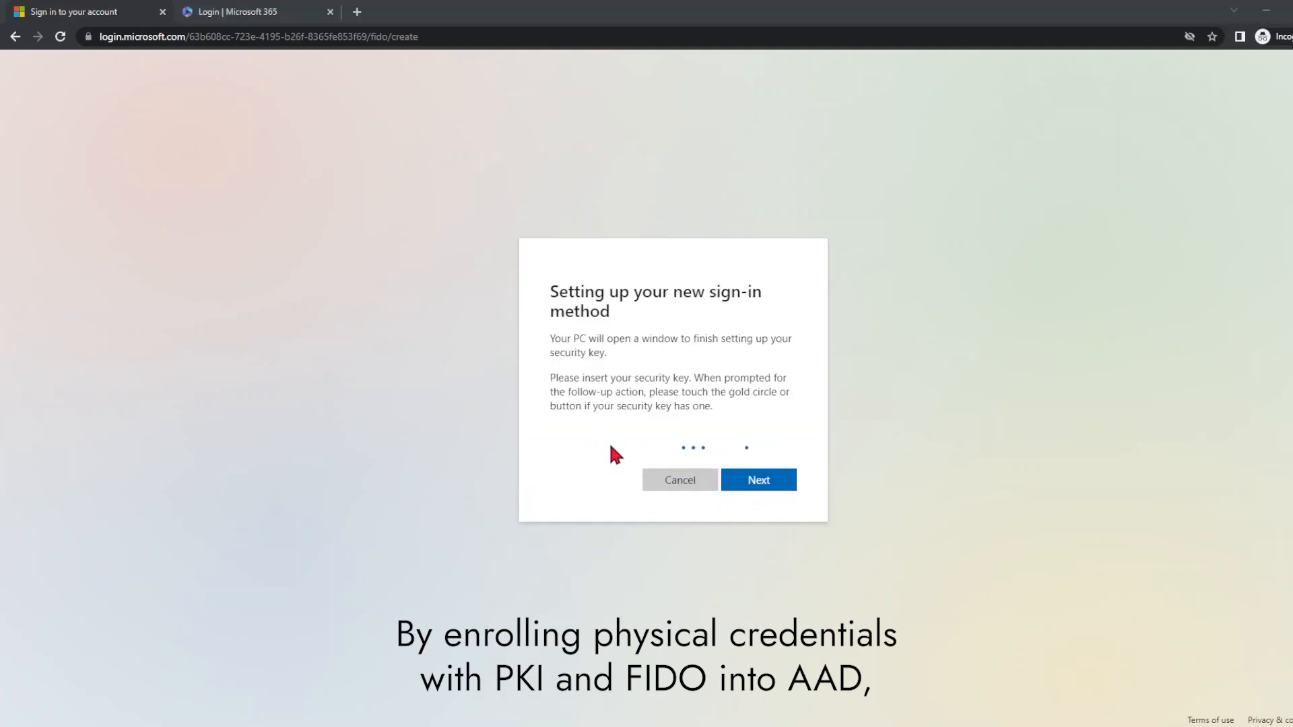
pyautogui.click(756, 479)
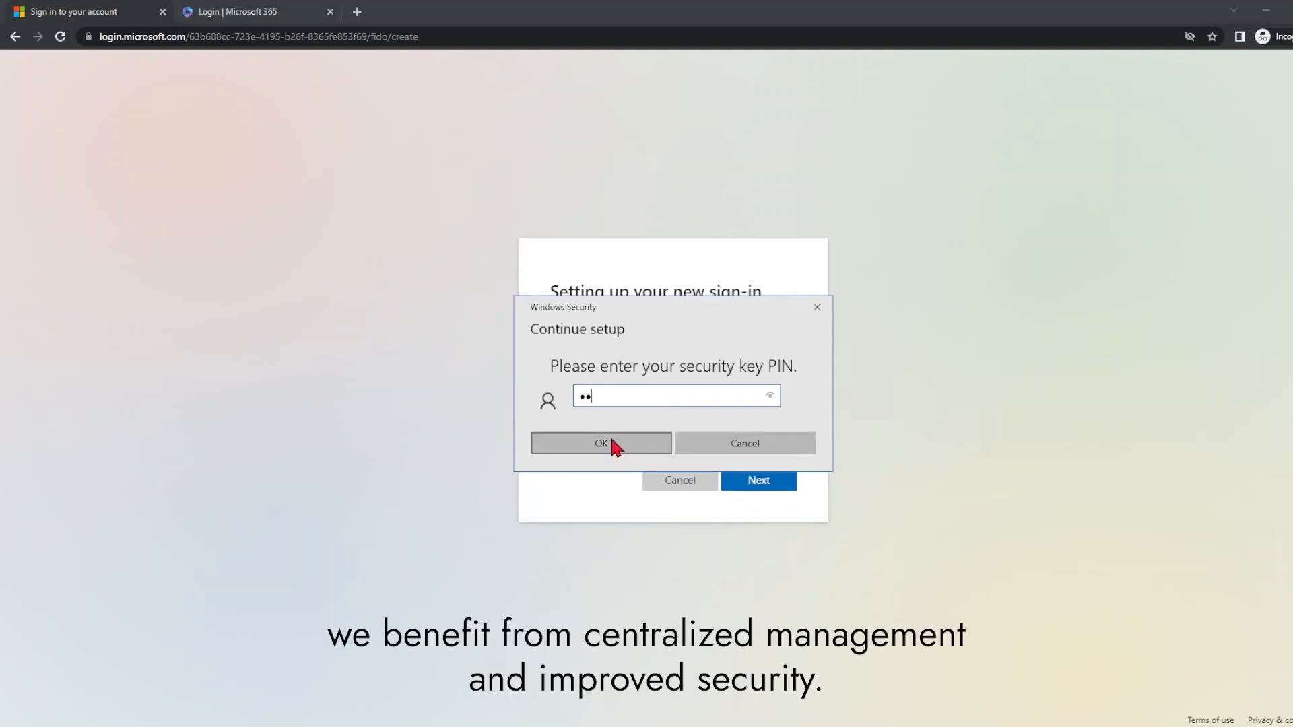
pyautogui.click(600, 443)
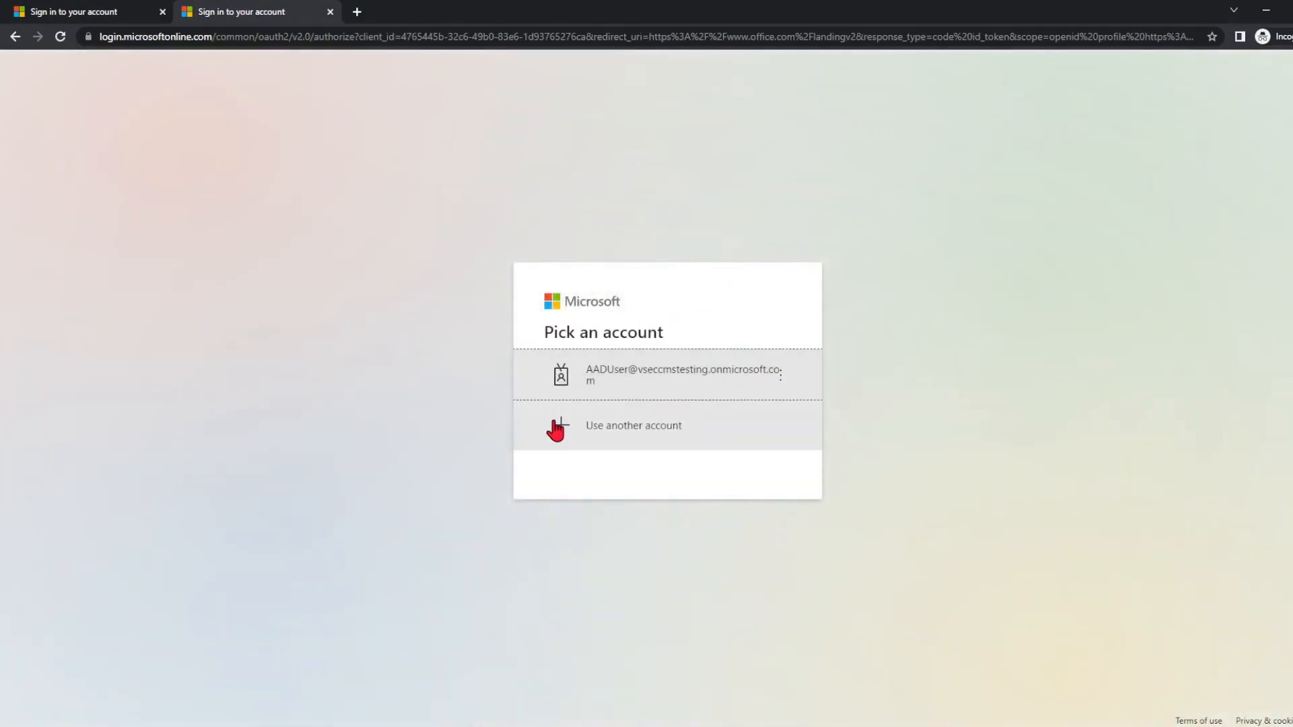
pyautogui.click(666, 374)
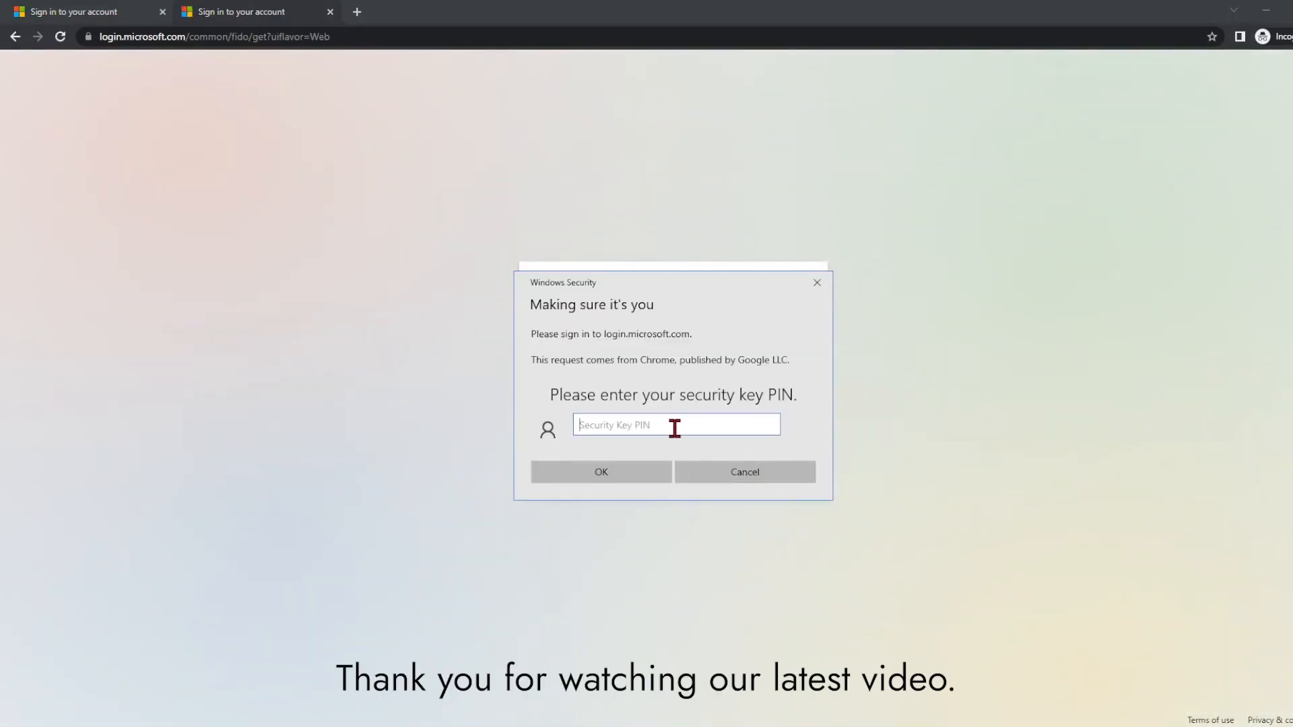
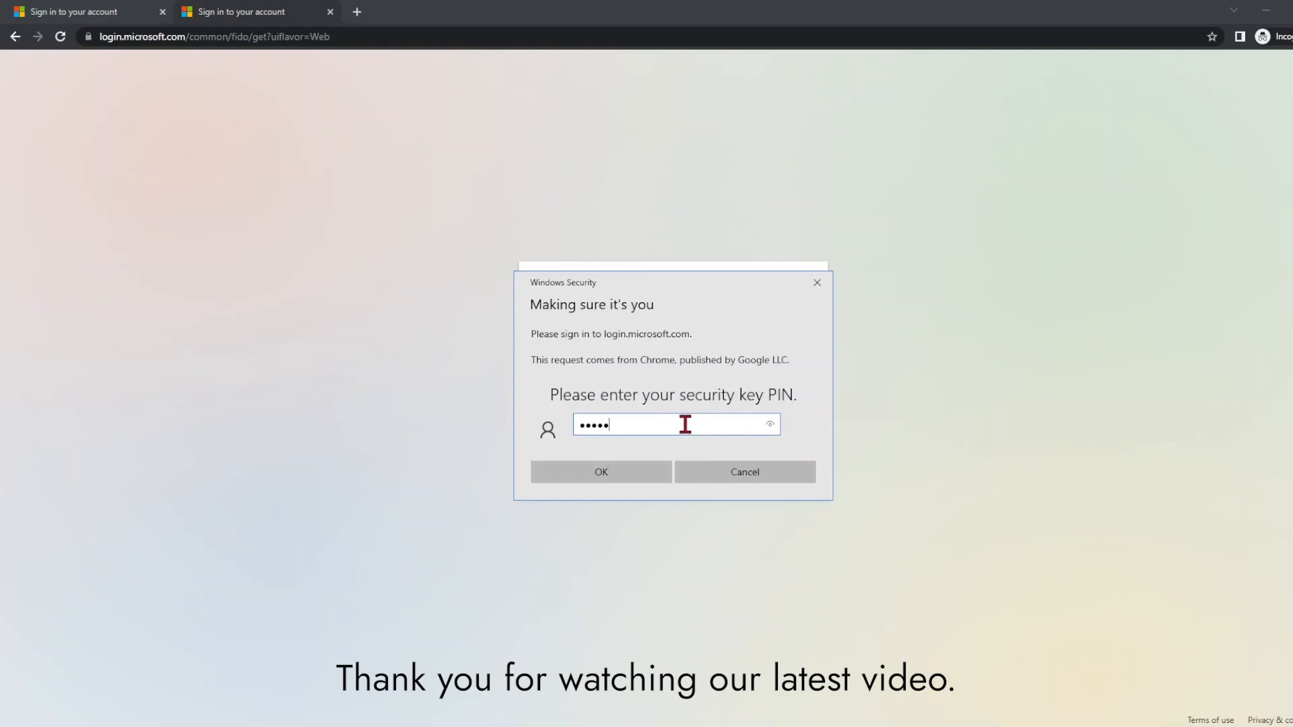
pyautogui.click(600, 471)
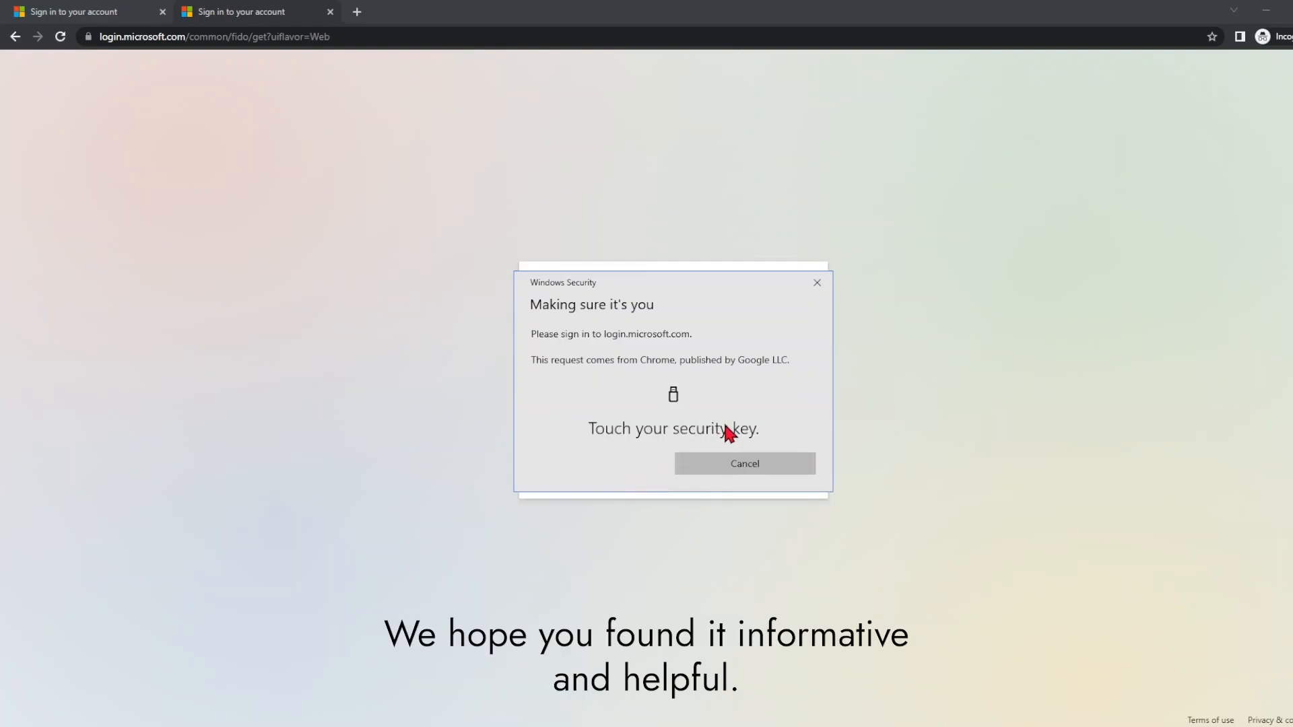